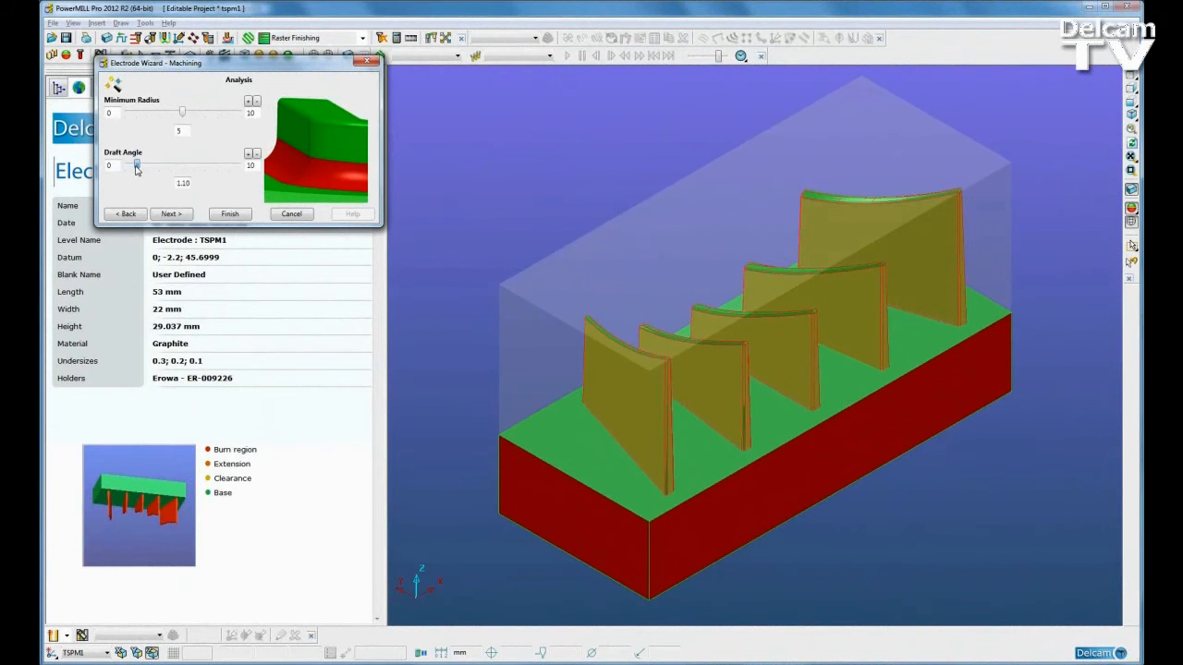
Step: Set the electrode draft angle to 0.90 and choose the Mazak Variaxis machine
left_click_drag(137, 165, 134, 165)
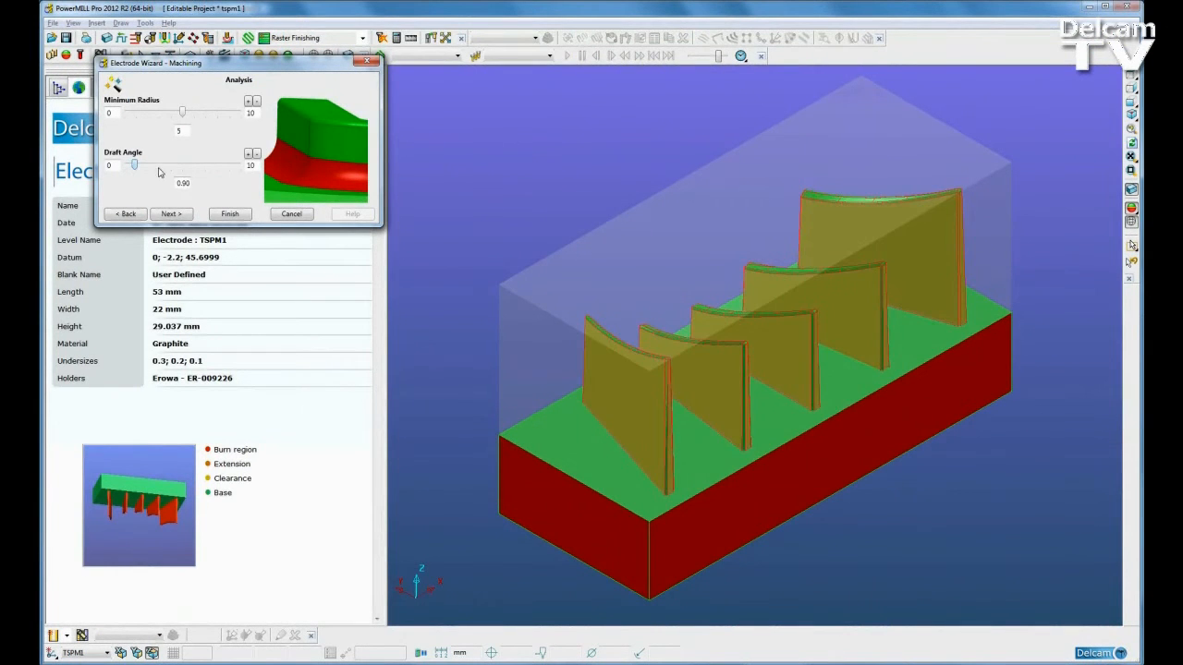
left_click(170, 214)
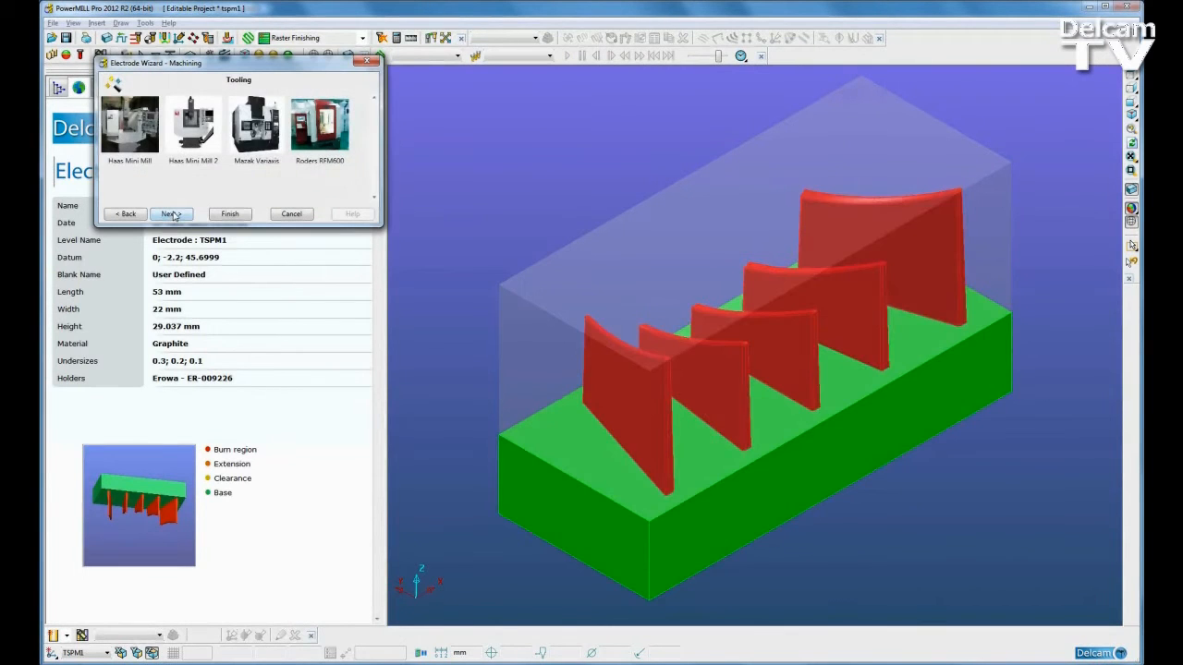
left_click(256, 123)
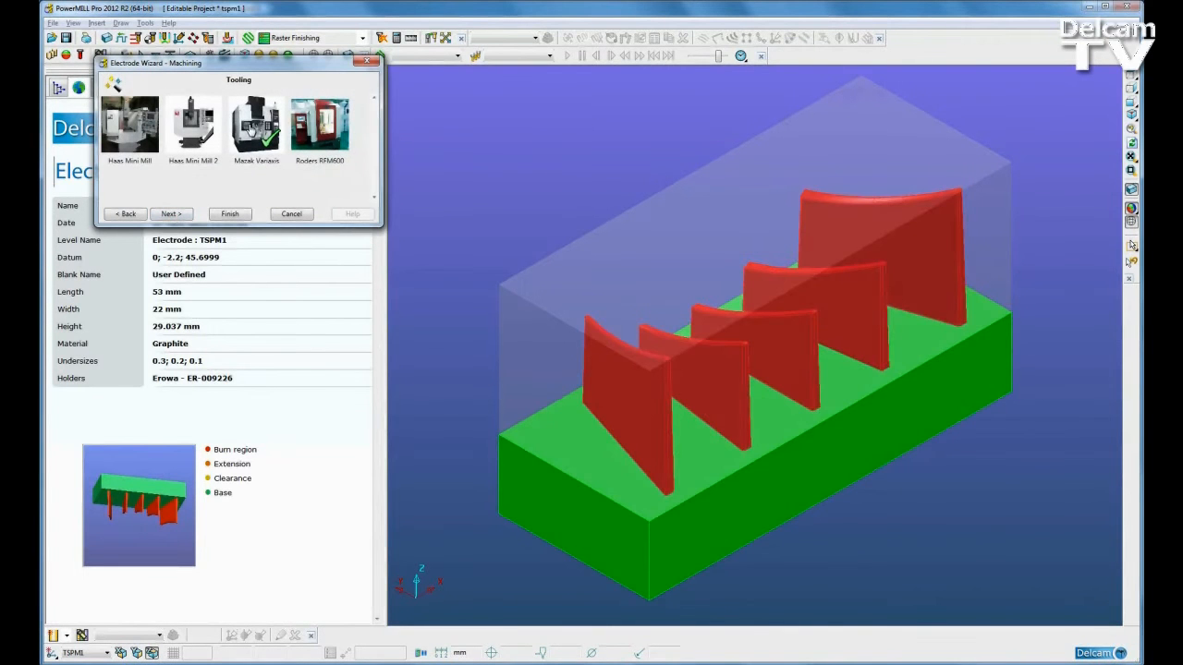
left_click(171, 214)
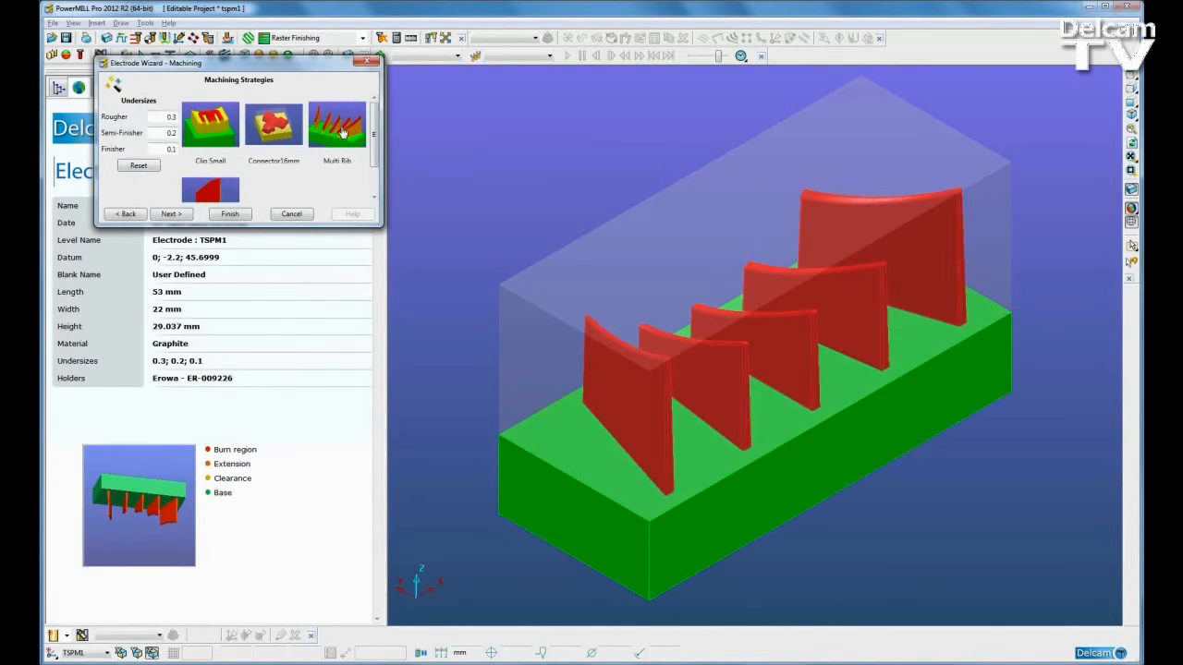
Step: Apply the Multi Rib strategy and create a new set named TopSurfs
left_click(337, 129)
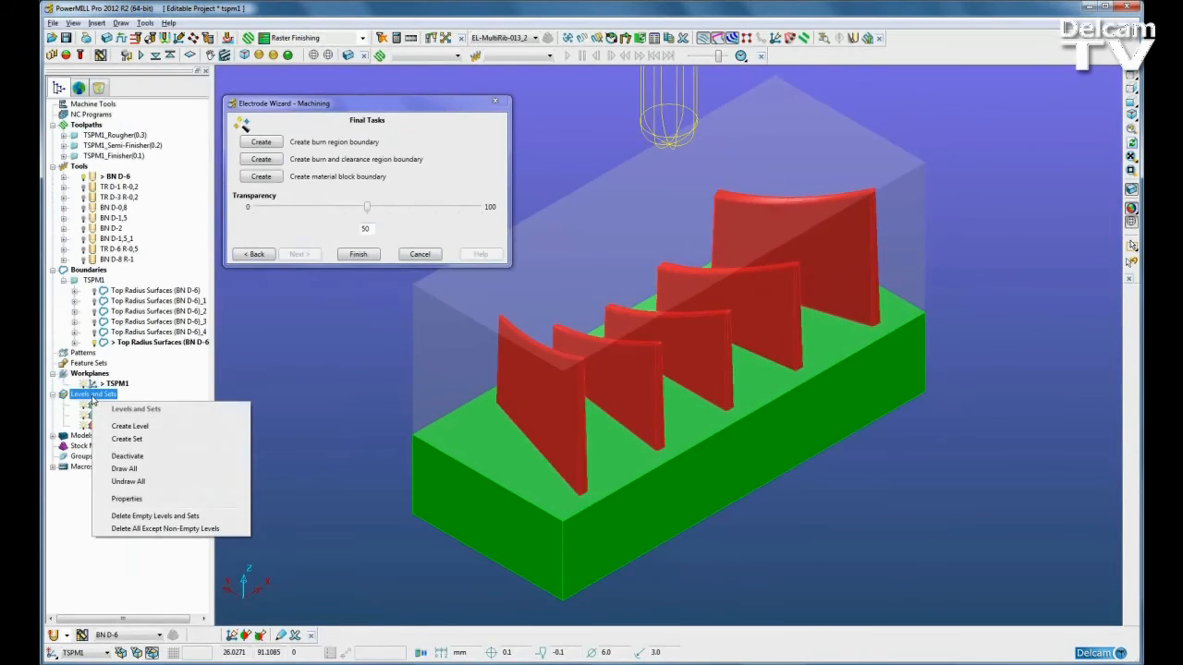
mouse_move(146, 439)
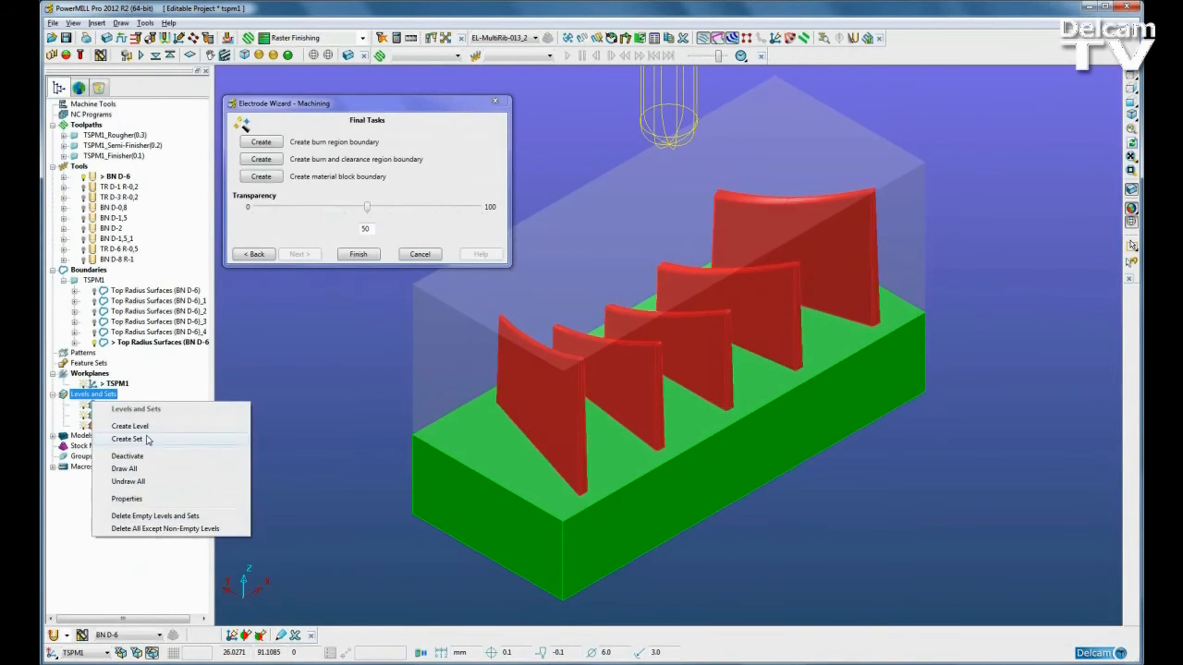
left_click(126, 439)
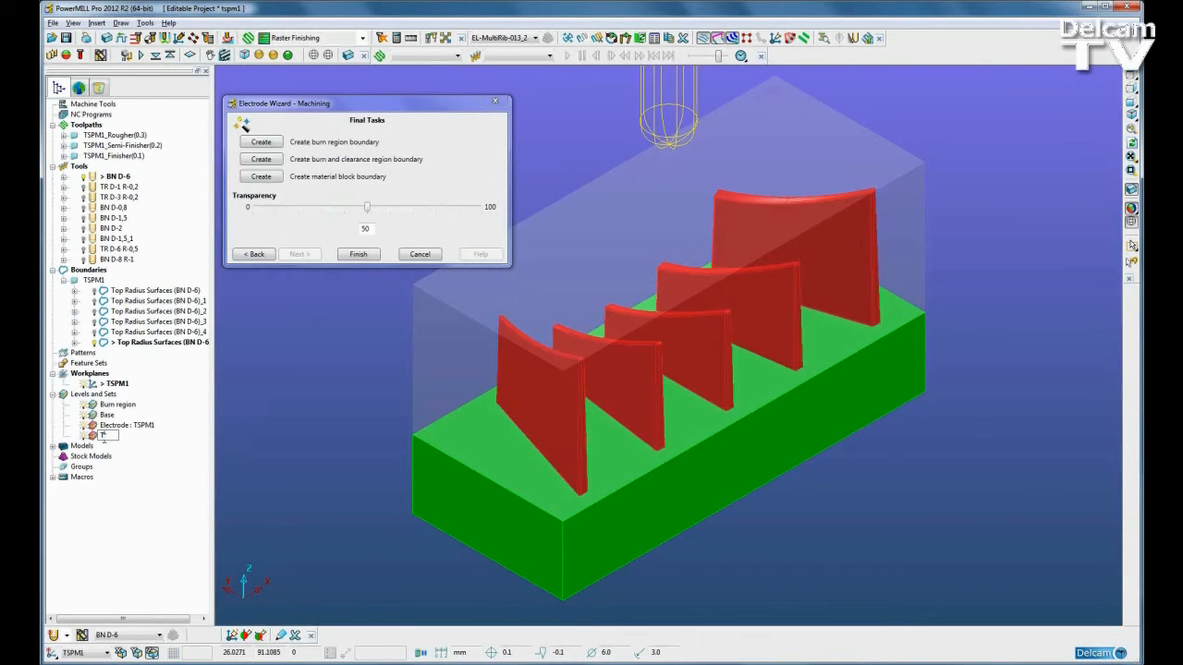
type("TopSurfs")
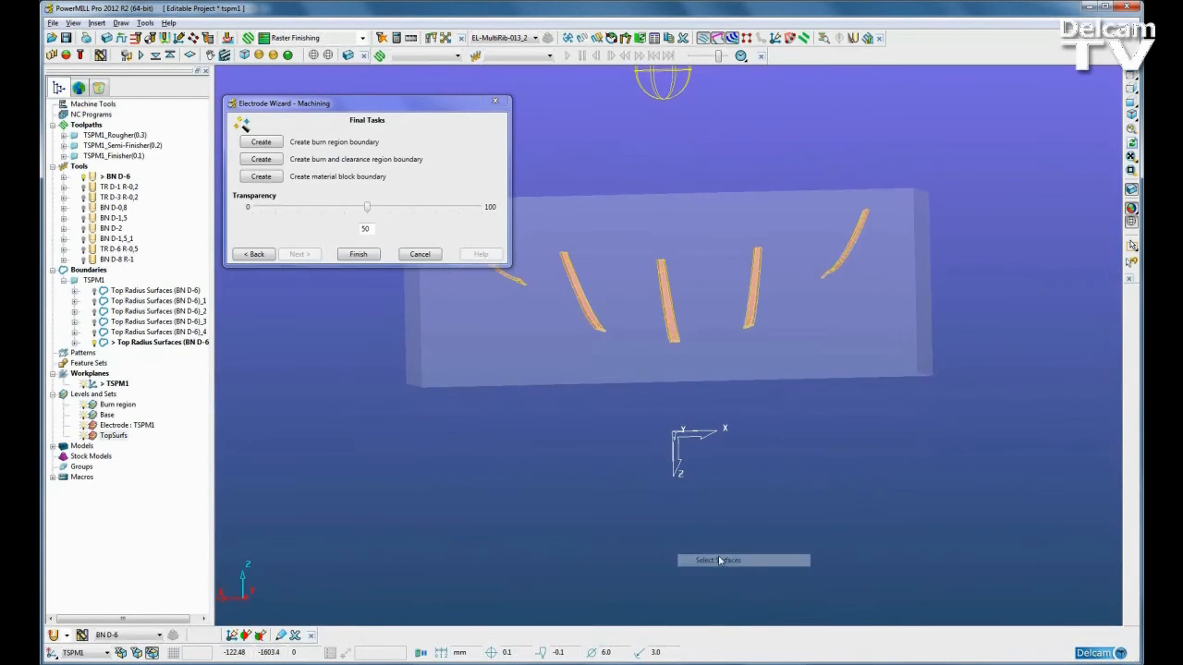
Step: Acquire the selected rib top faces into the TopSurfs set and finish the wizard
right_click(114, 436)
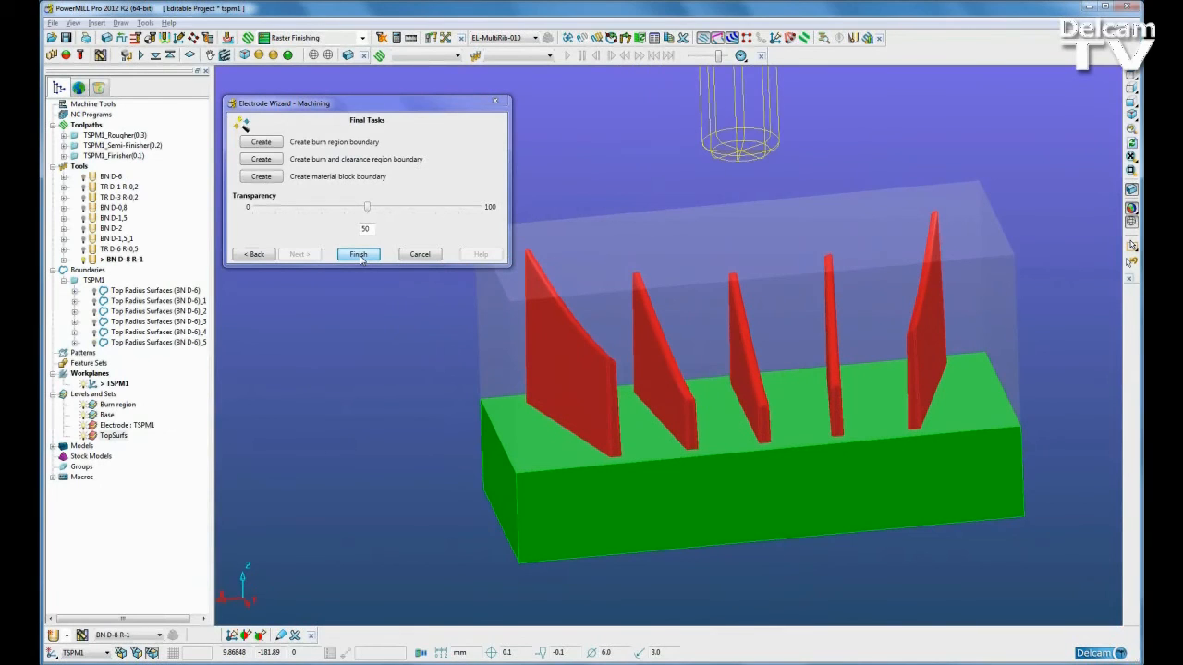
left_click(359, 254)
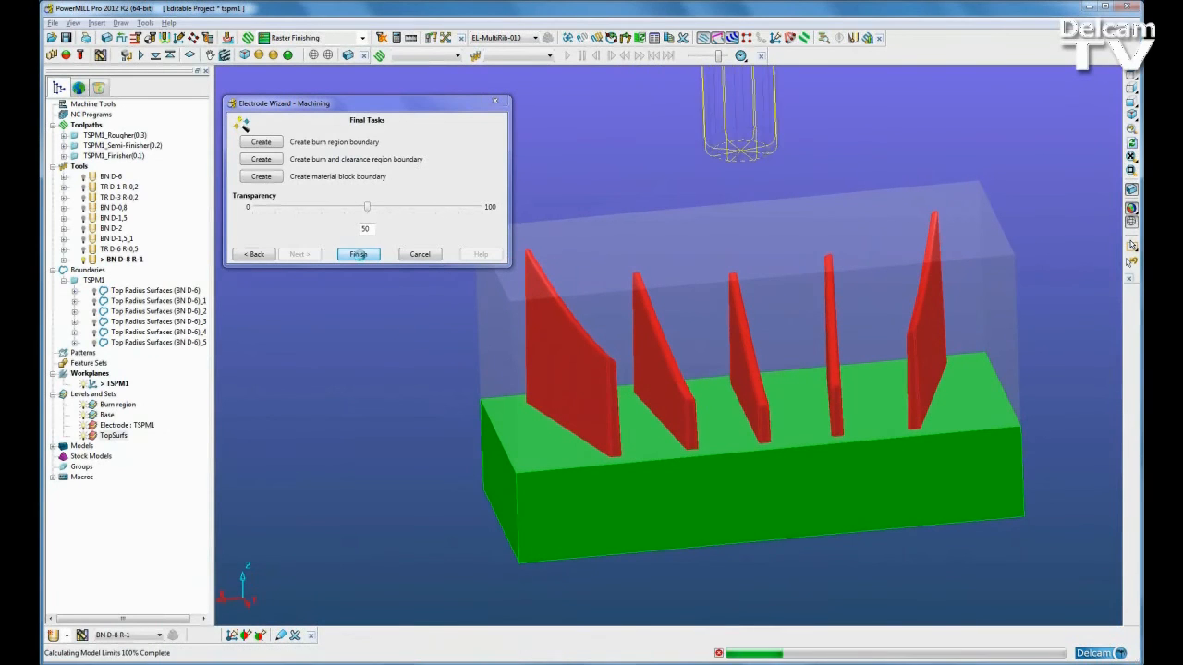
Step: Expand TSPM1_Finisher and display finishing toolpaths EL-MultiRib-012_2 and EL-MultiRib-013_2
left_click(358, 254)
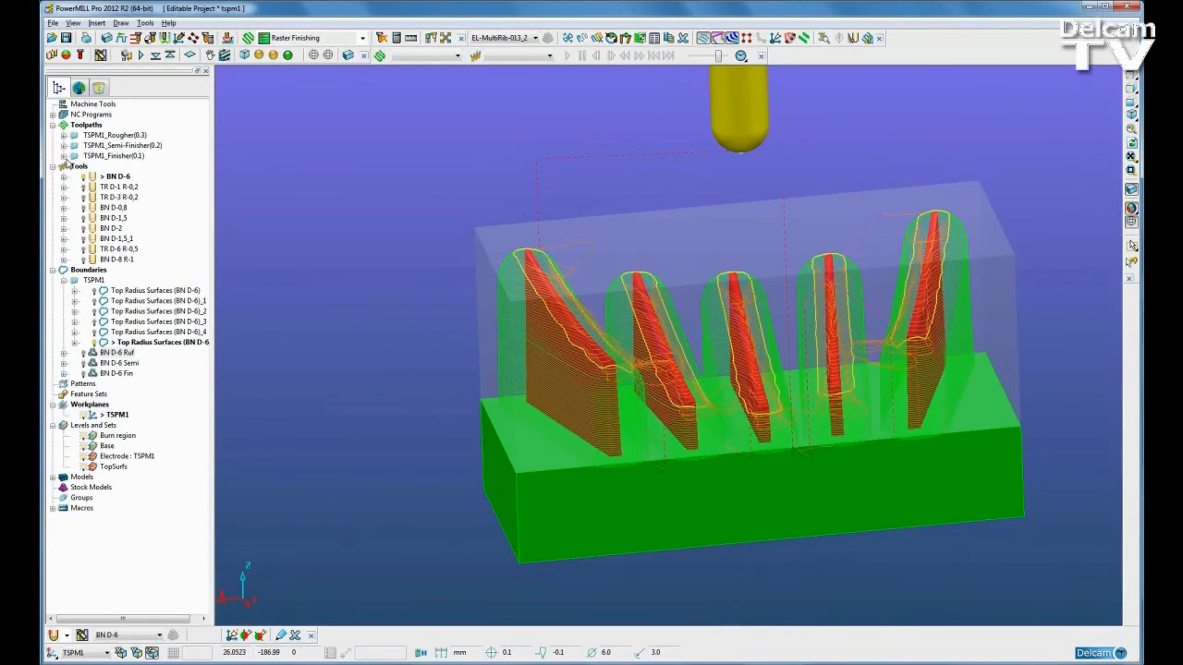
left_click(63, 155)
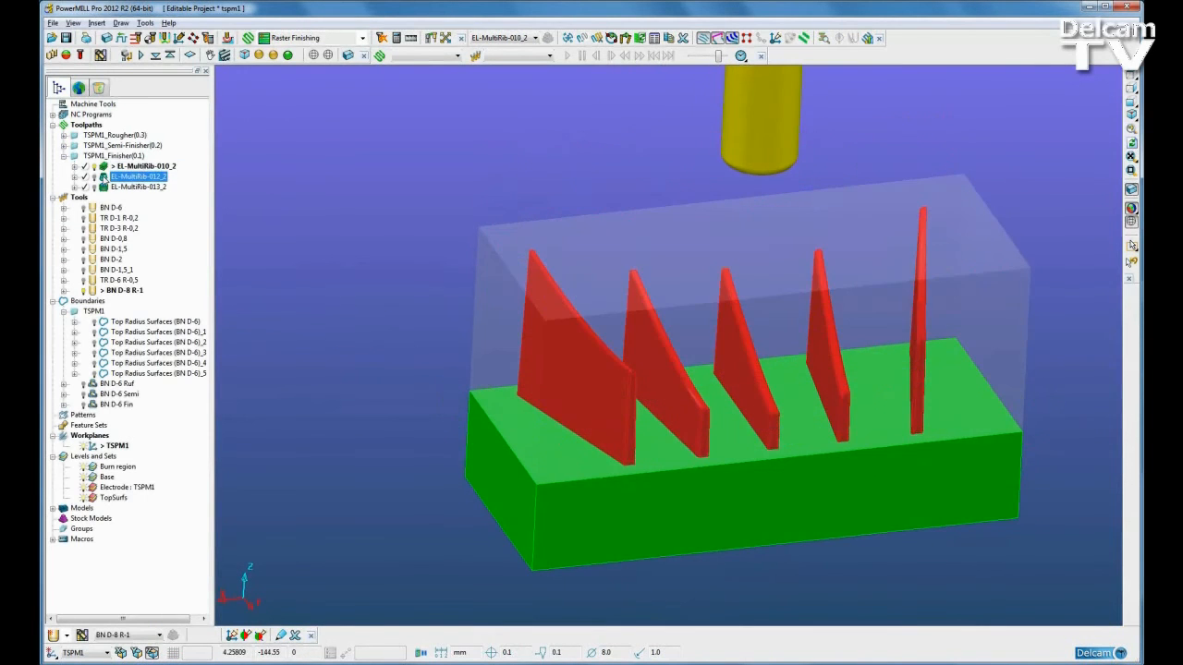
left_click(145, 175)
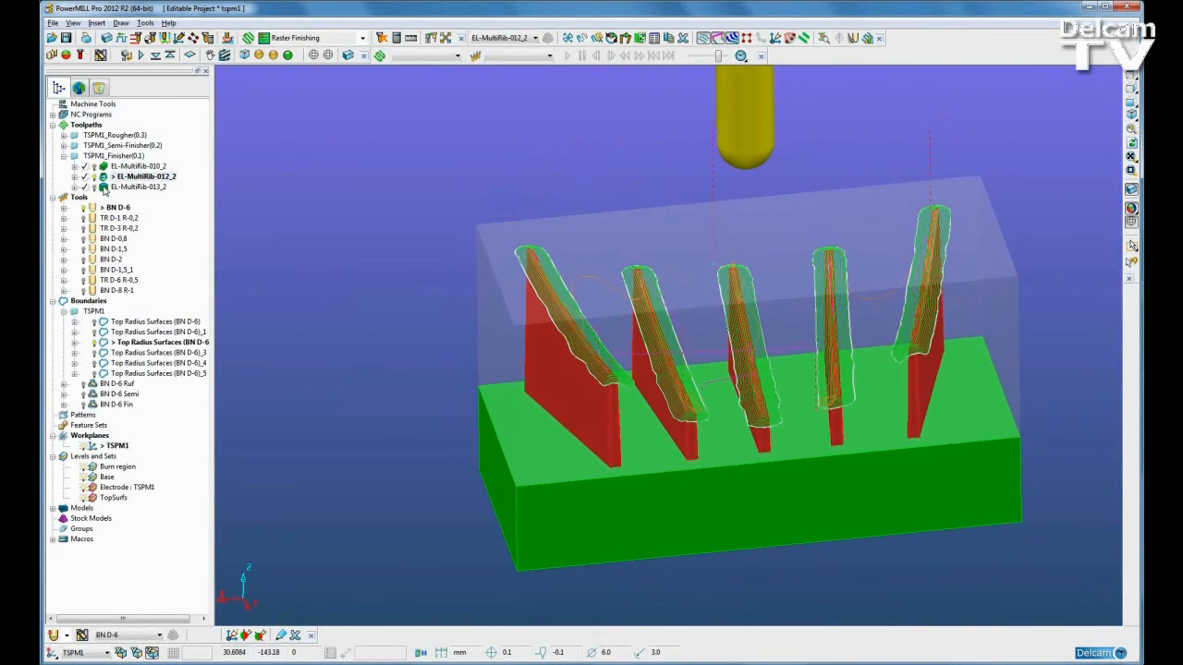
left_click(139, 187)
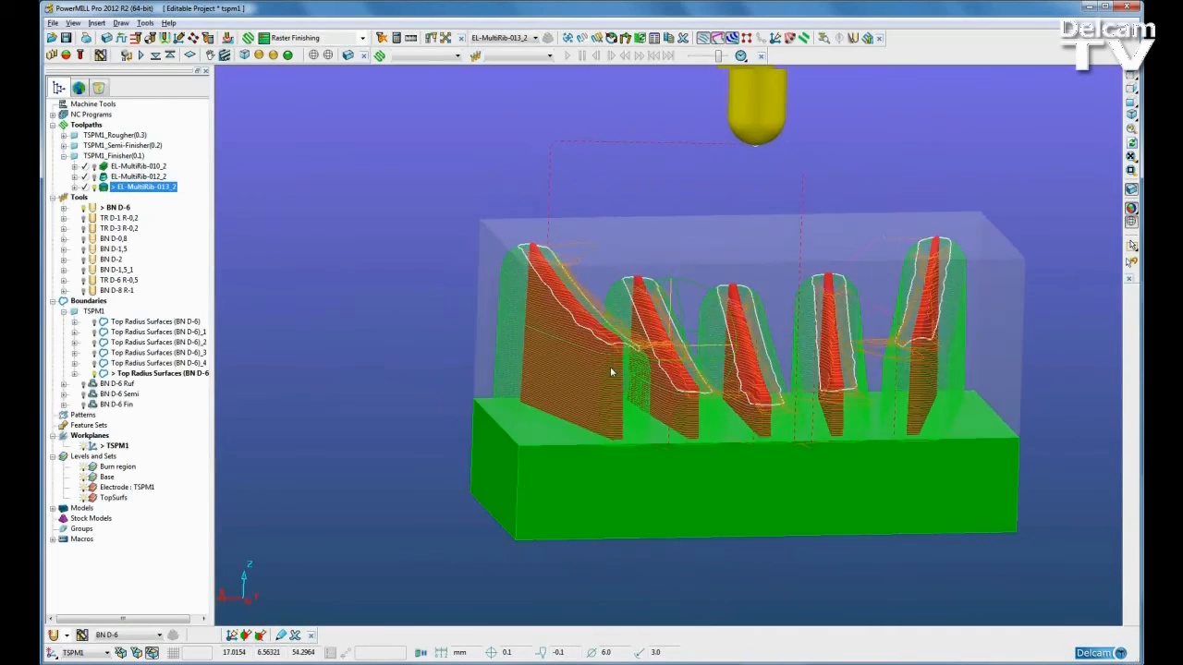